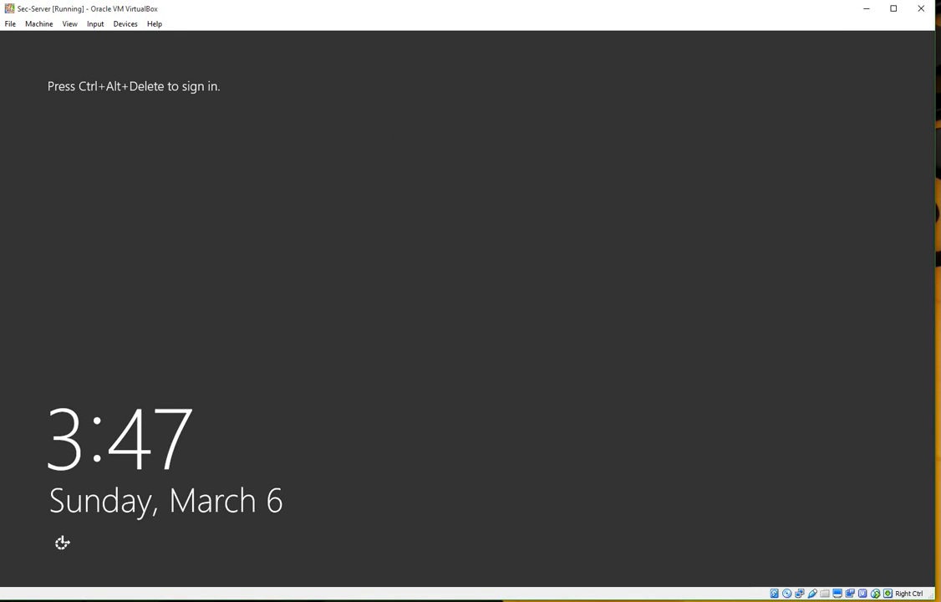
pyautogui.moveTo(301, 19)
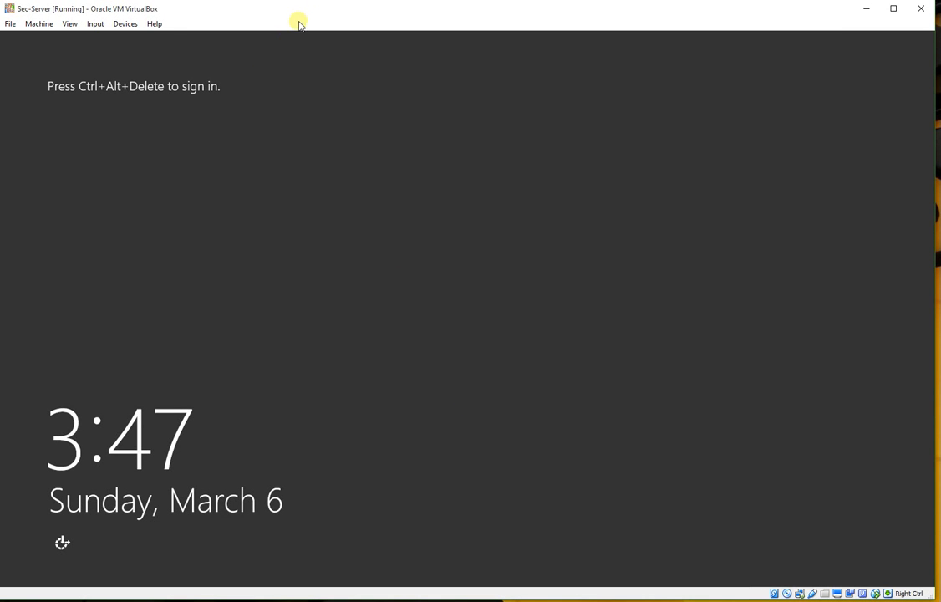
pyautogui.moveTo(303, 21)
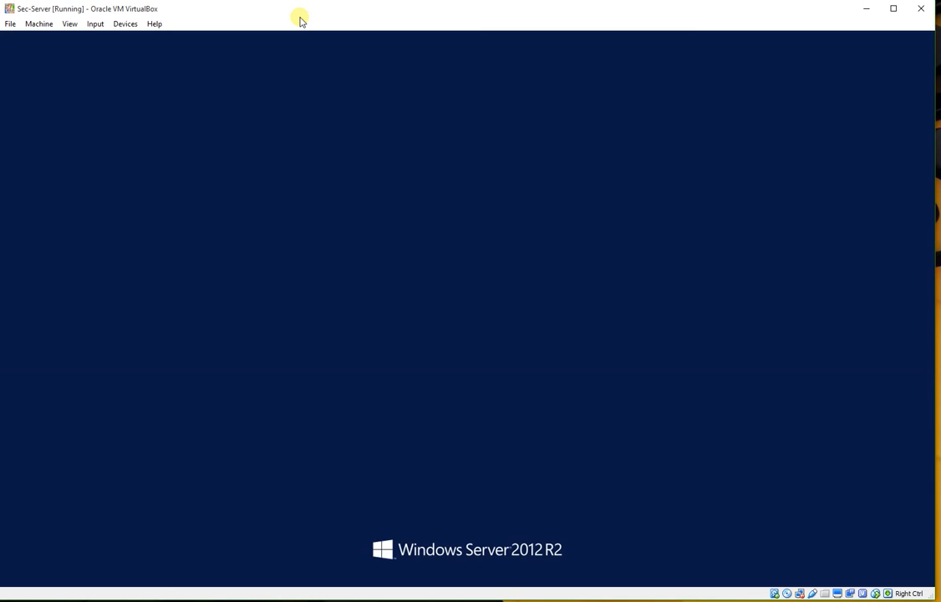
pyautogui.moveTo(119, 48)
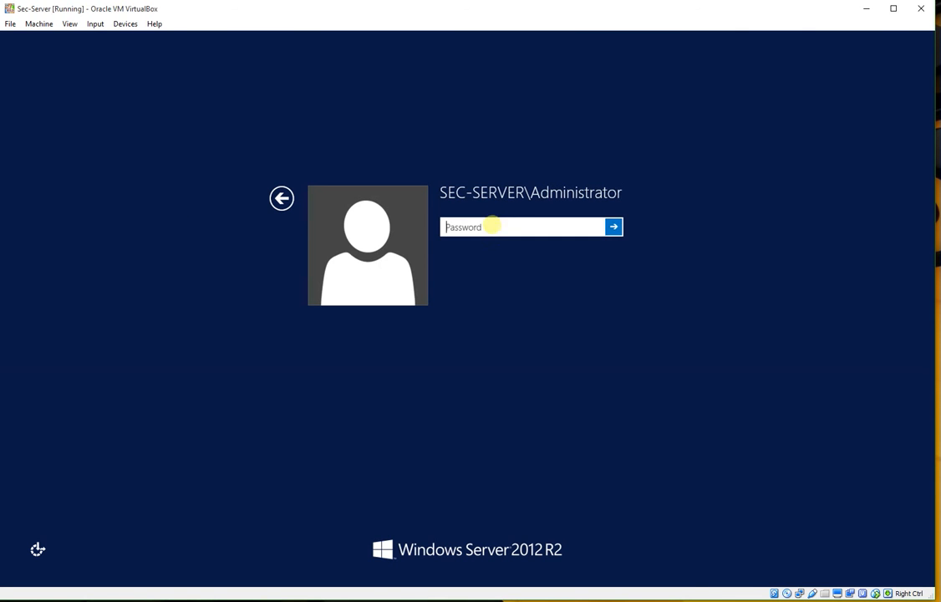
pyautogui.moveTo(446, 205)
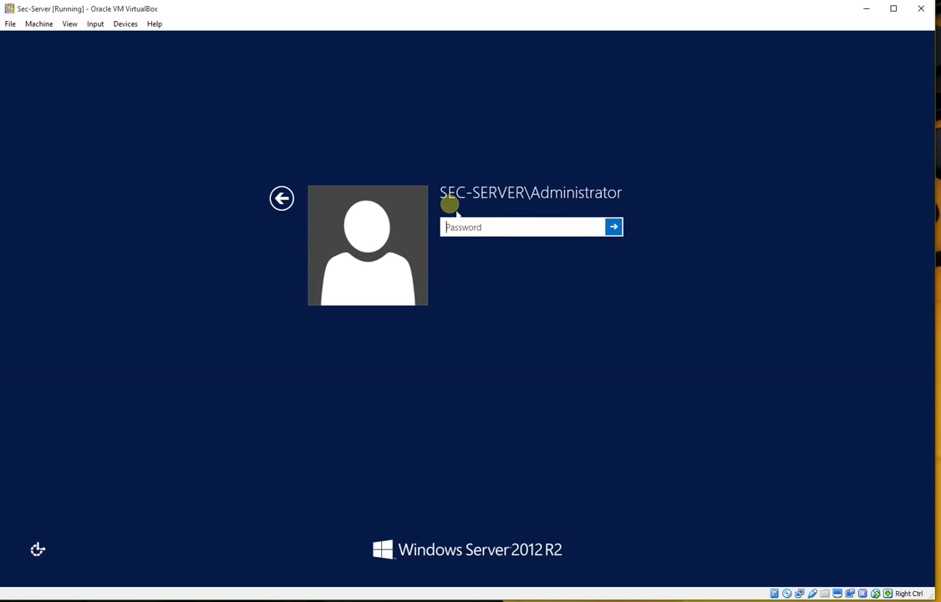
pyautogui.moveTo(522, 211)
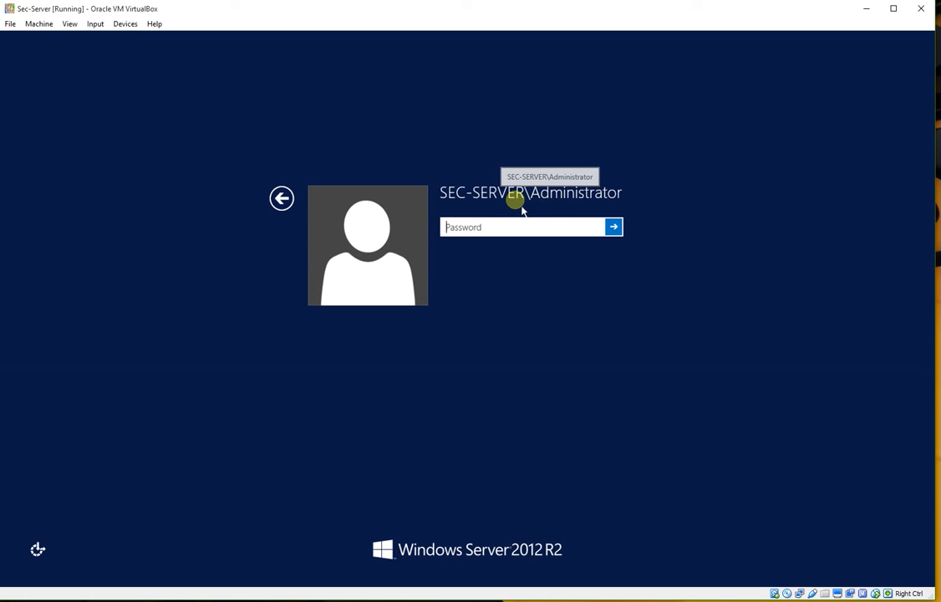
pyautogui.moveTo(535, 193)
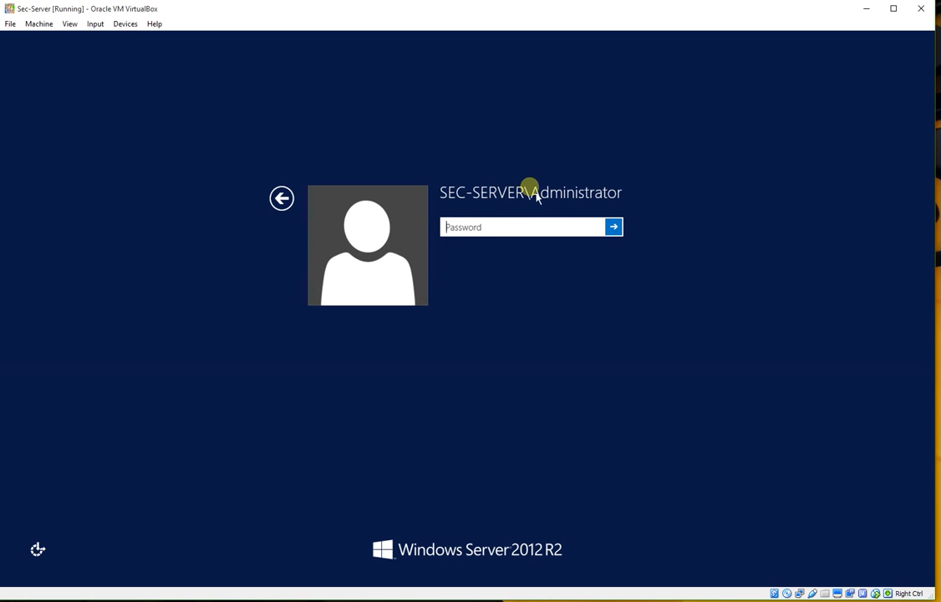
pyautogui.moveTo(528, 201)
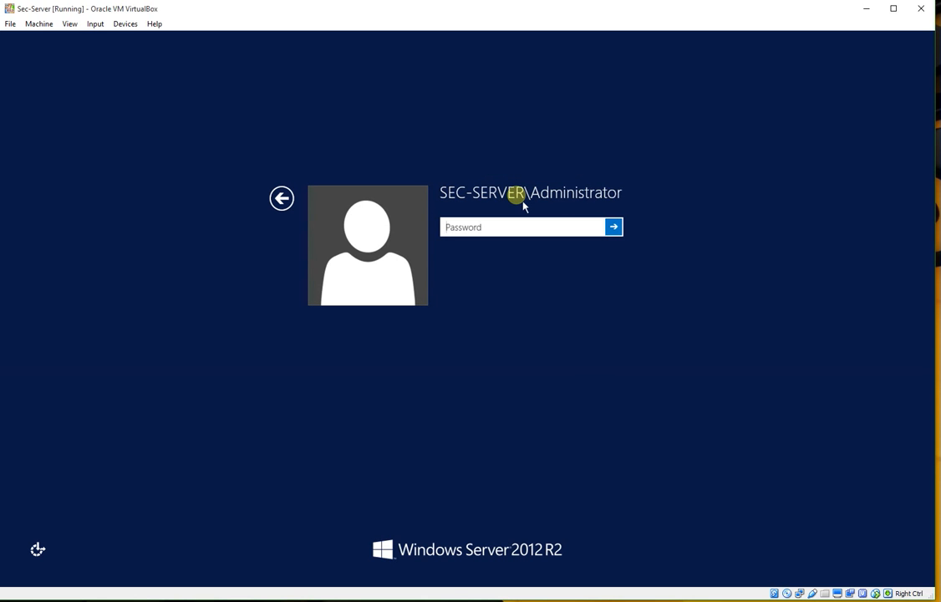
pyautogui.moveTo(543, 201)
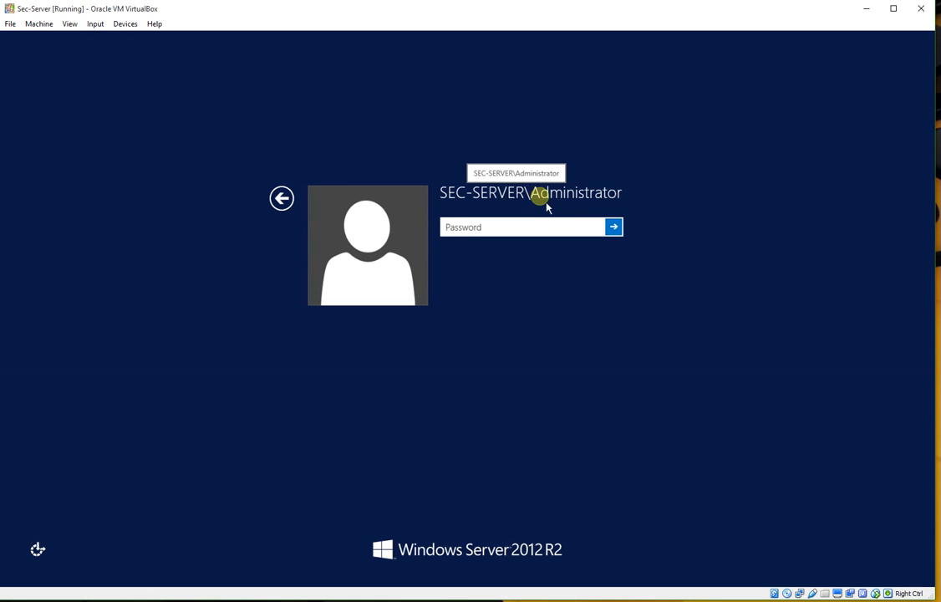
pyautogui.moveTo(301, 199)
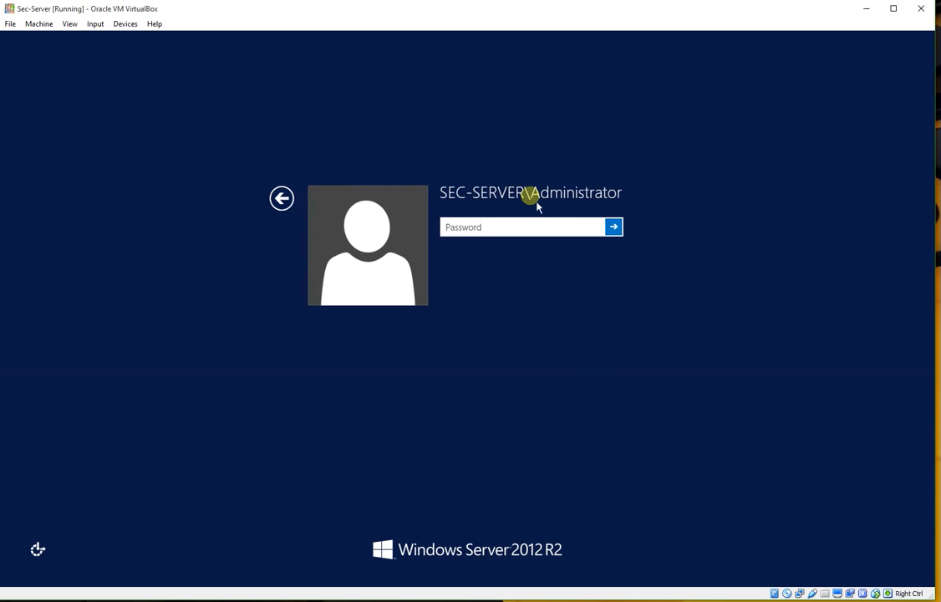
pyautogui.moveTo(536, 203)
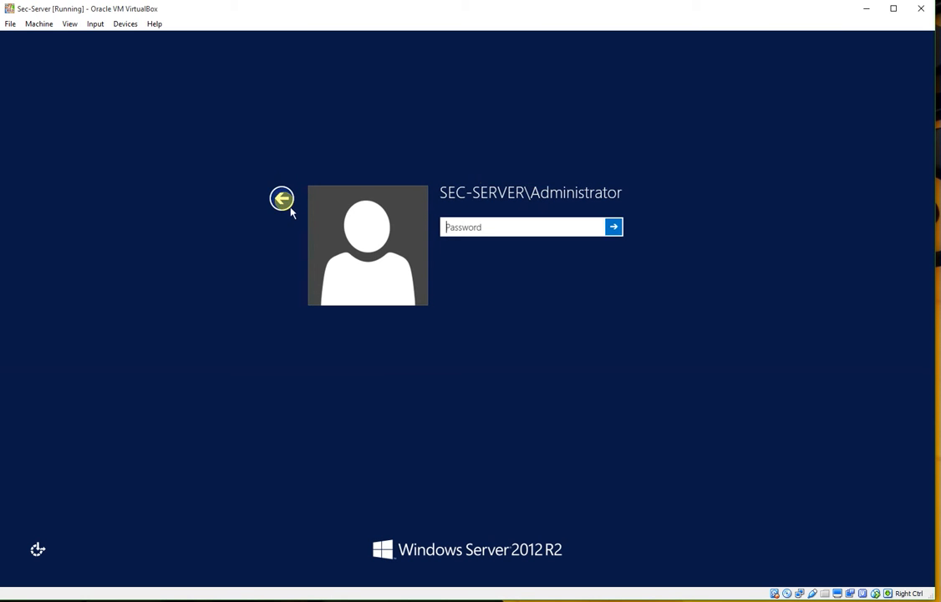
# - On Sec-Server, choose Other user and enter user name cserver and its password
pyautogui.click(283, 198)
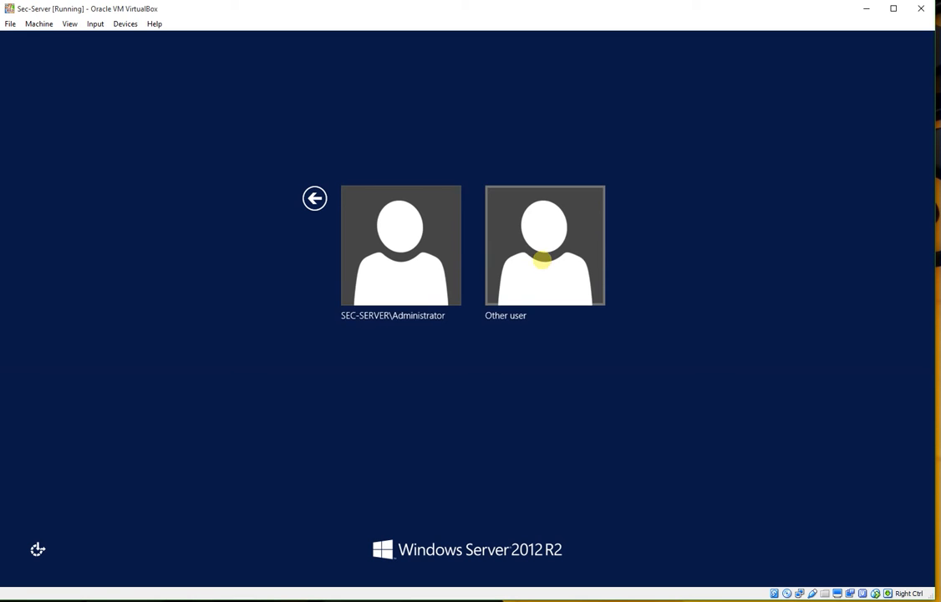
pyautogui.click(544, 257)
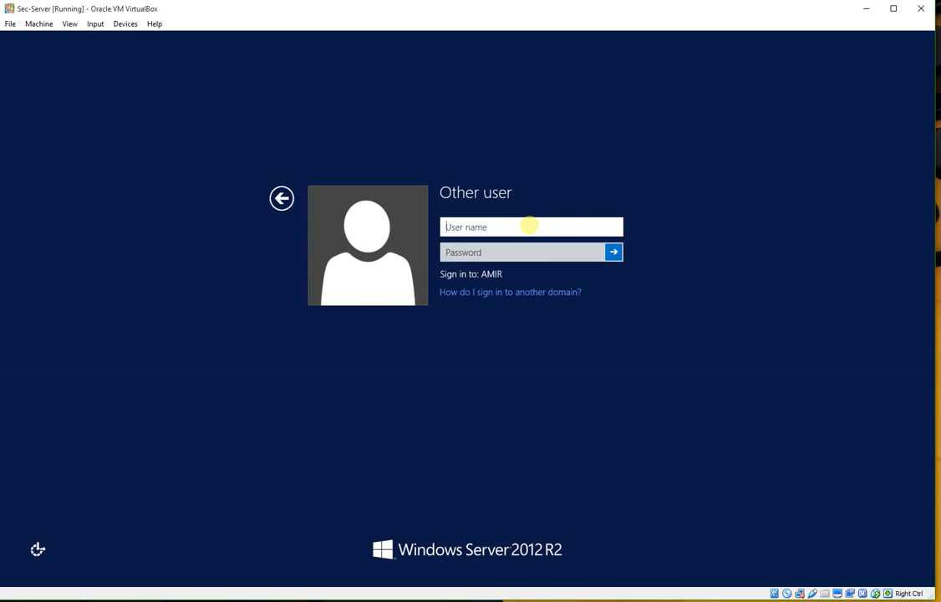
pyautogui.write('cserver')
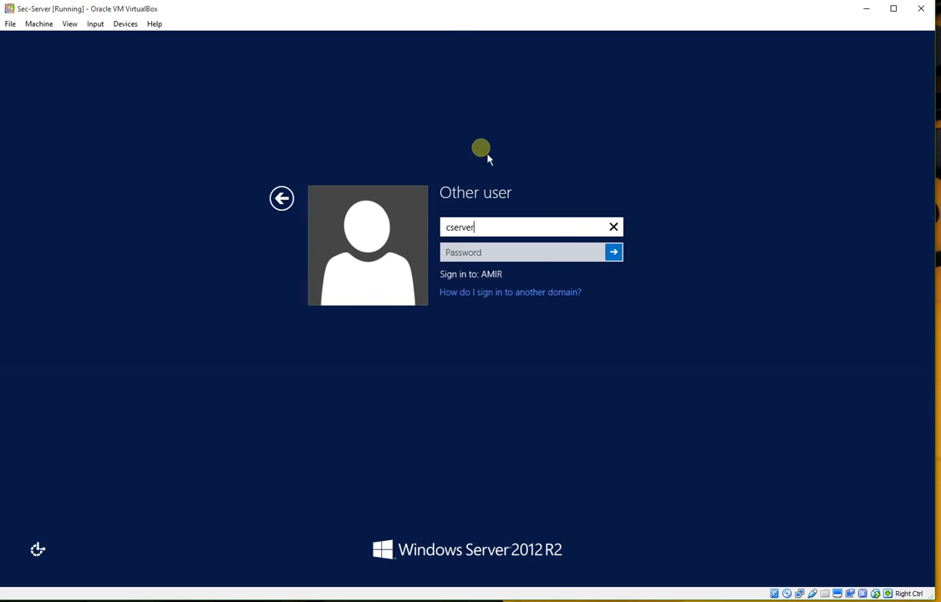
pyautogui.click(520, 251)
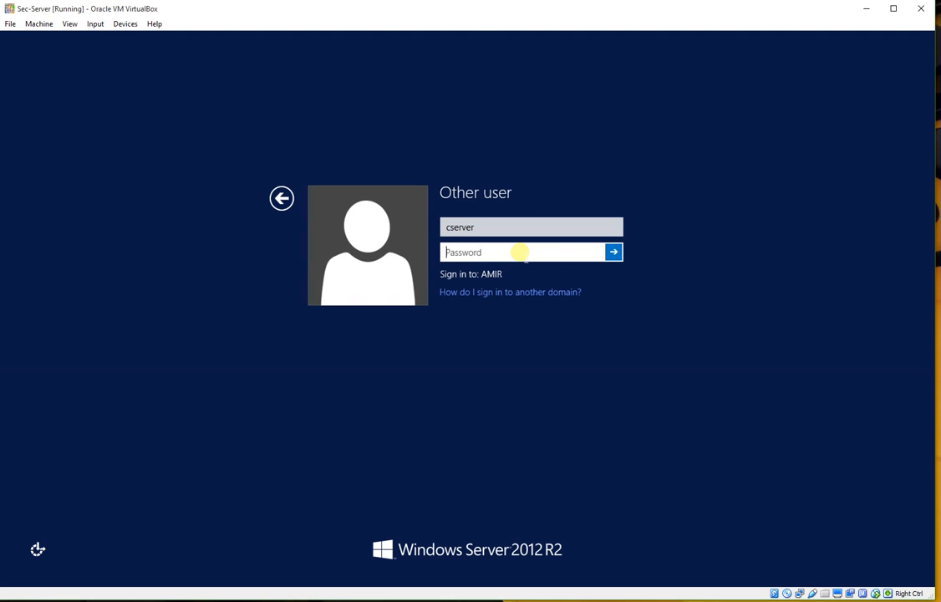
pyautogui.write('password')
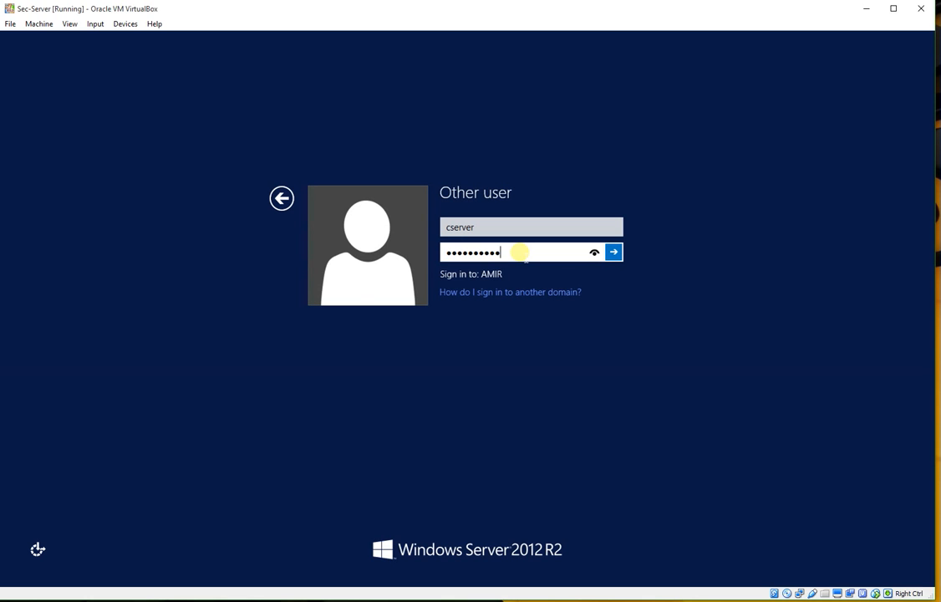
pyautogui.moveTo(457, 281)
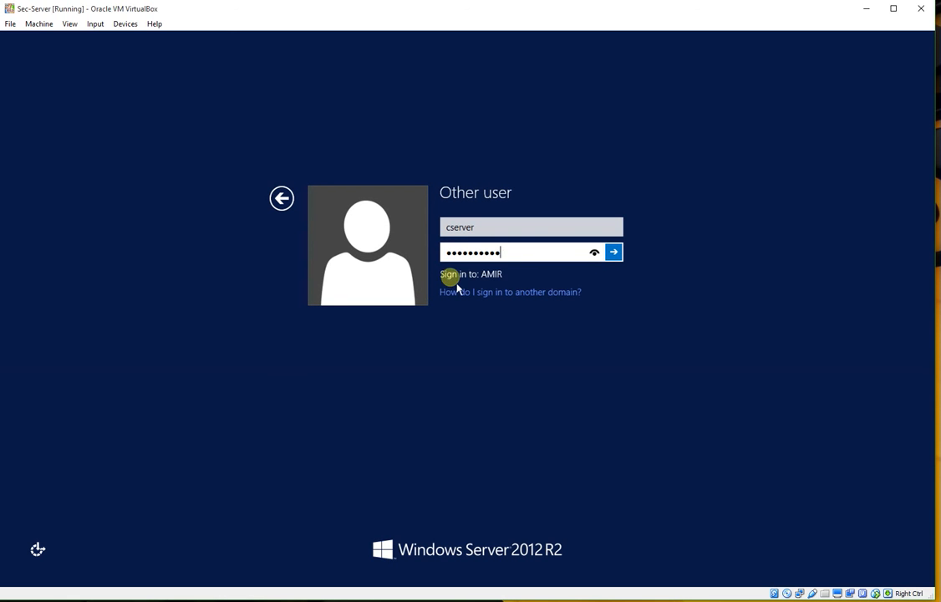
pyautogui.moveTo(491, 282)
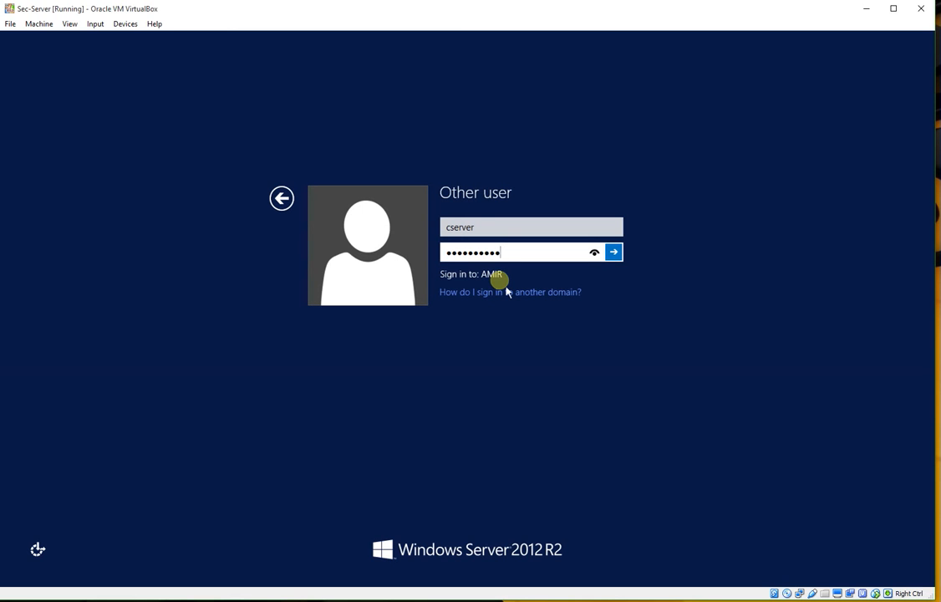
# - Submit cserver's sign-in, accept the required password change, and submit a new password
pyautogui.click(613, 252)
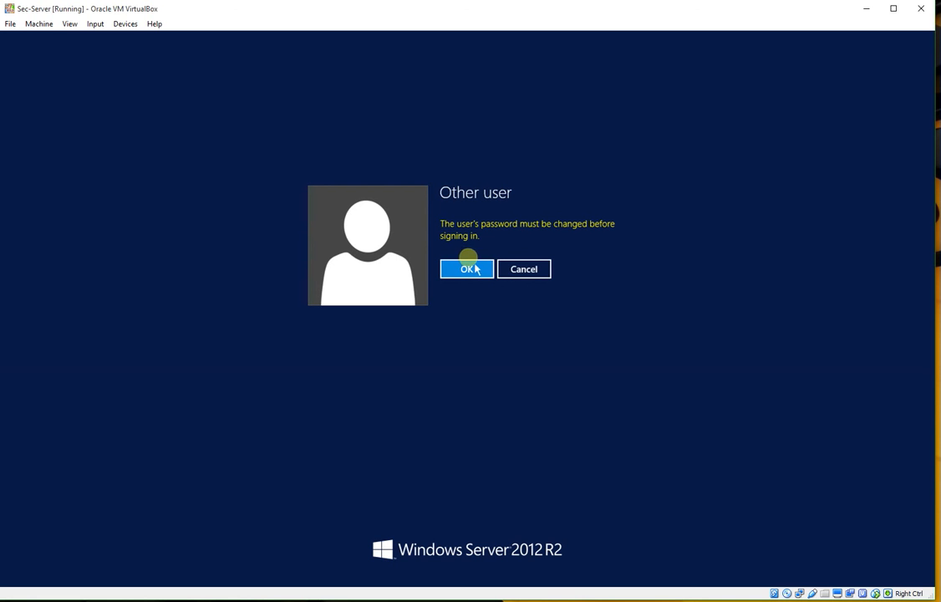
pyautogui.moveTo(456, 234)
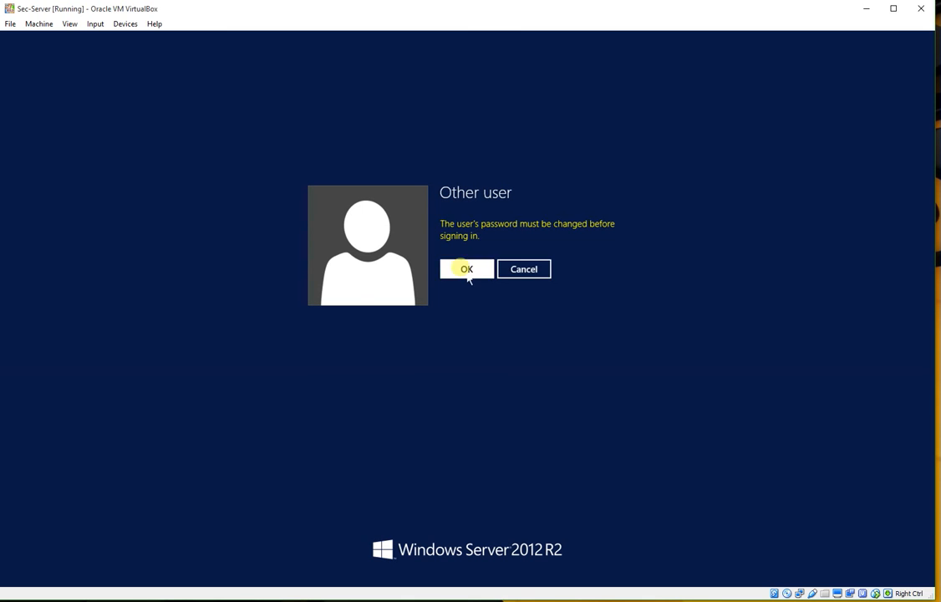
pyautogui.click(465, 268)
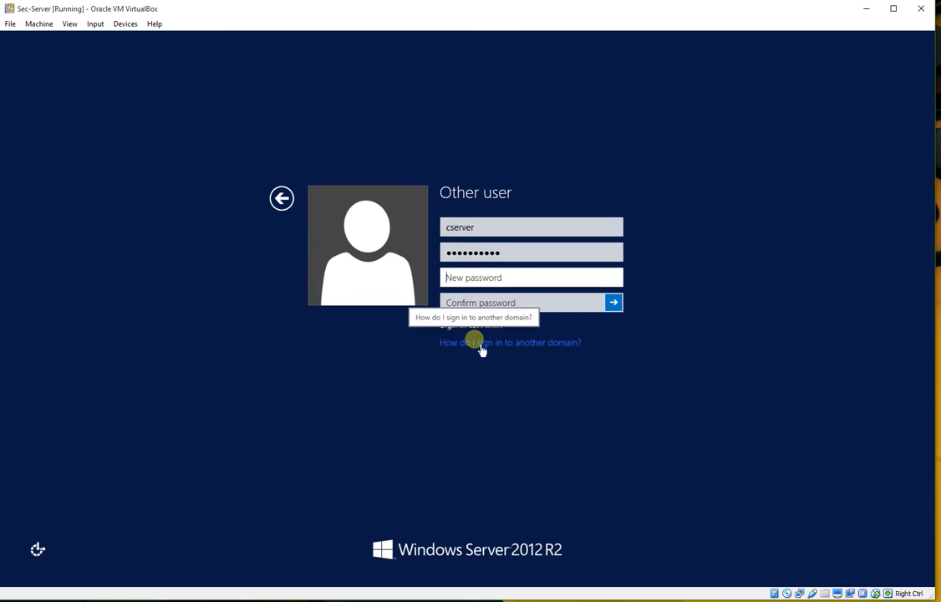
pyautogui.write('••••••••')
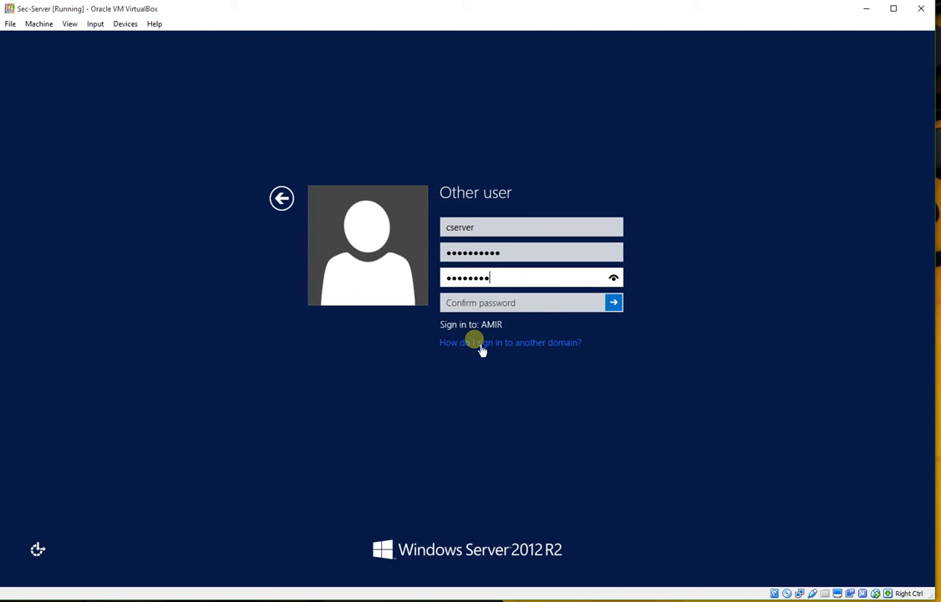
pyautogui.write('•')
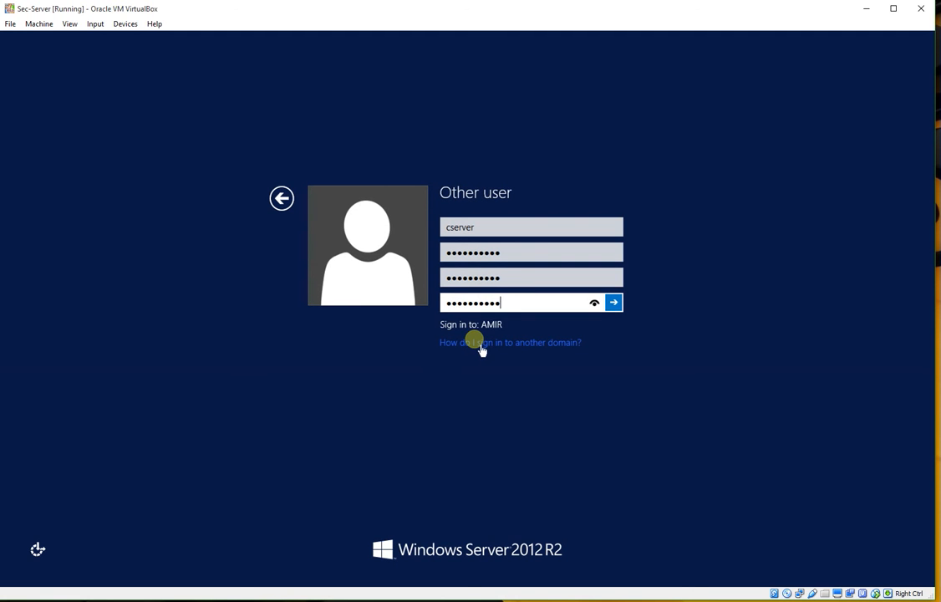
pyautogui.click(614, 301)
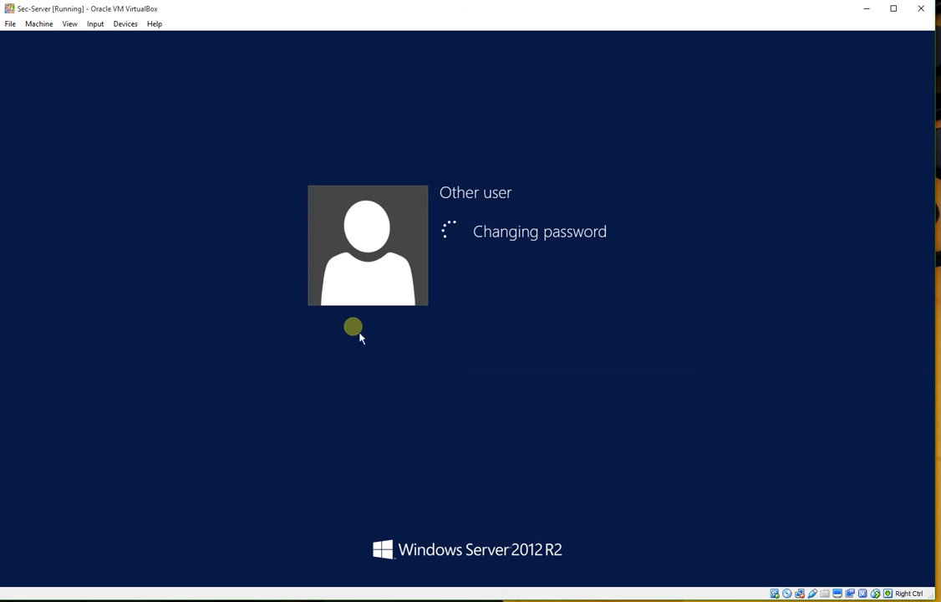
pyautogui.moveTo(170, 367)
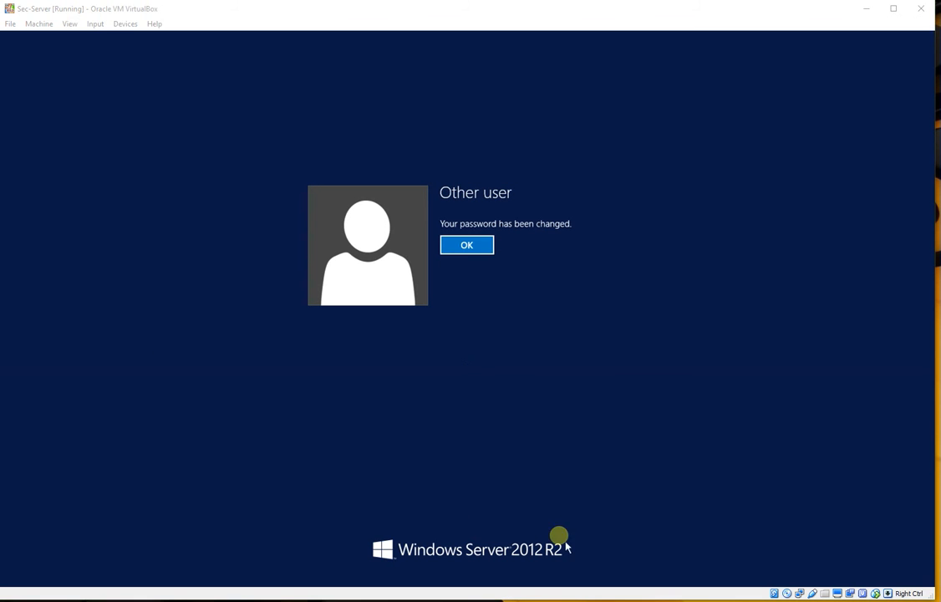
# - Dismiss Sec-Server's password-changed confirmation with OK
pyautogui.click(467, 245)
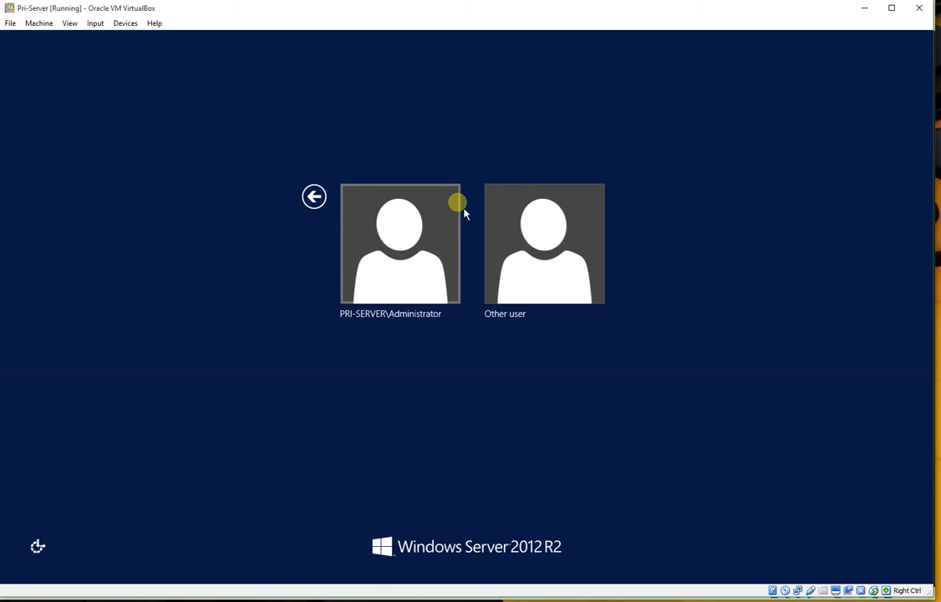
pyautogui.moveTo(519, 255)
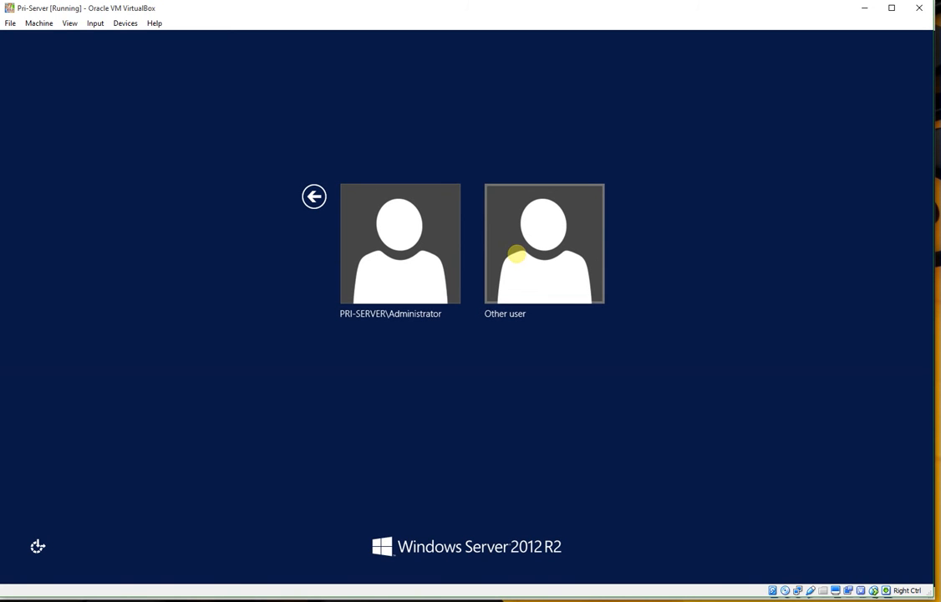
# - Sign in to Pri-Server as Other user cserver with the domain password
pyautogui.click(544, 243)
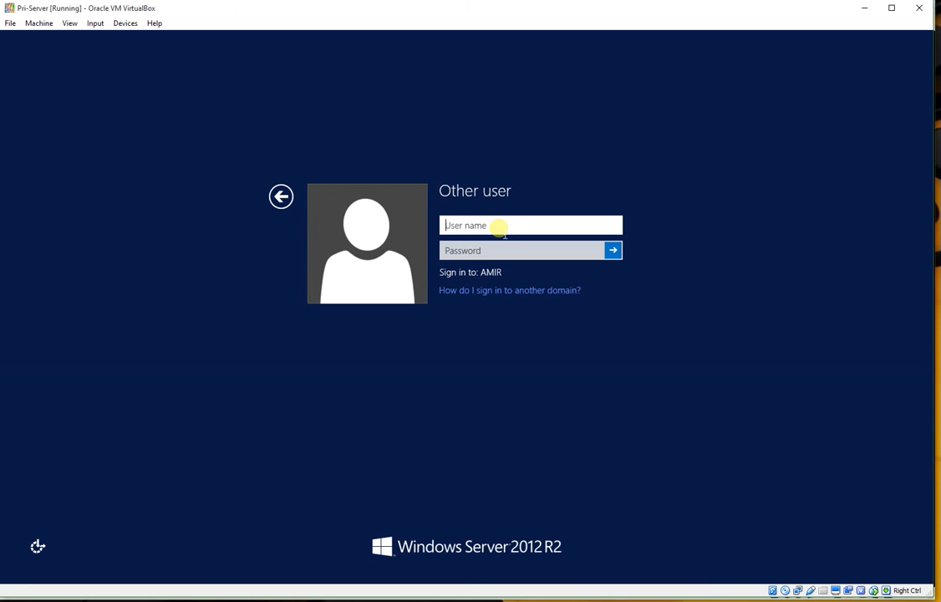
pyautogui.write('cserver')
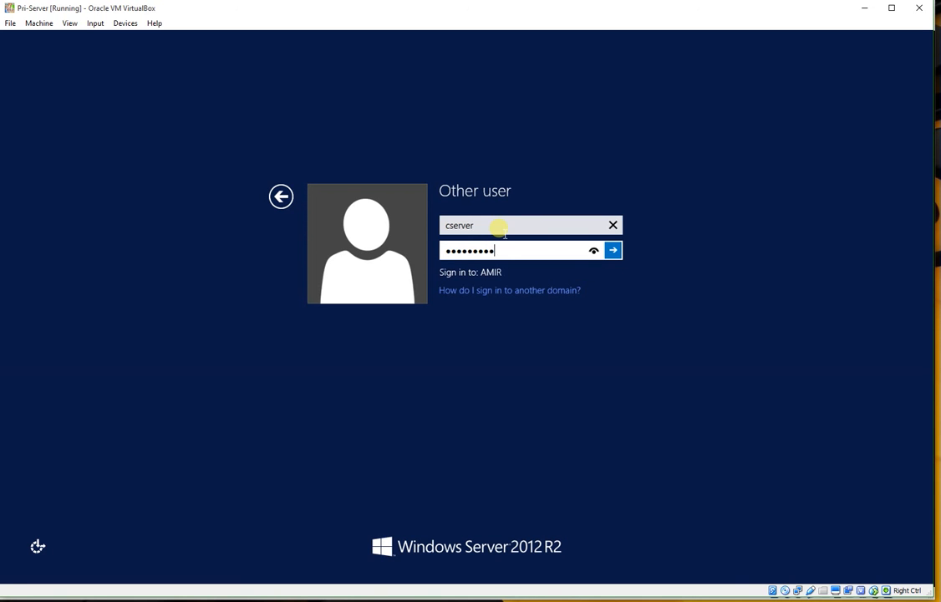
pyautogui.click(613, 250)
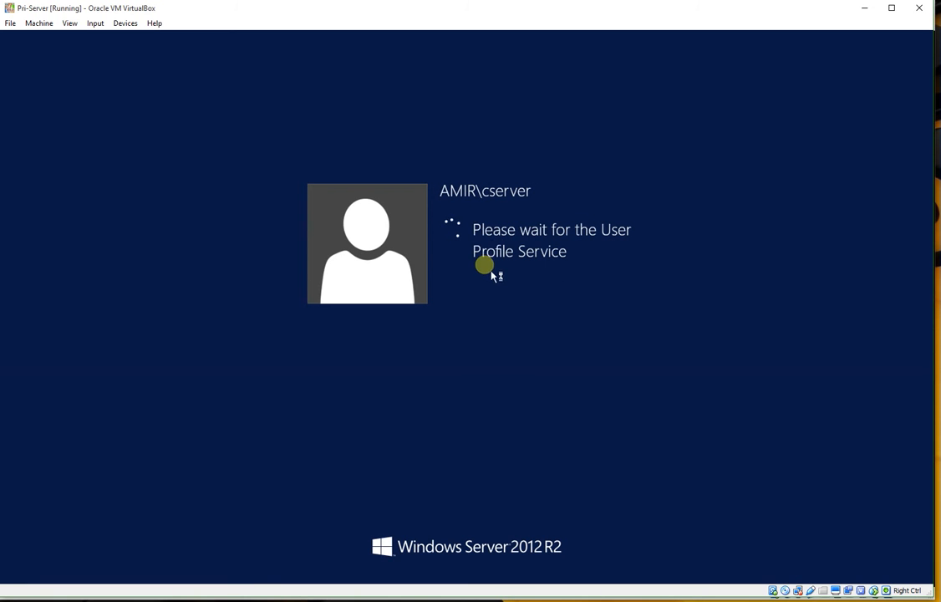
pyautogui.moveTo(478, 238)
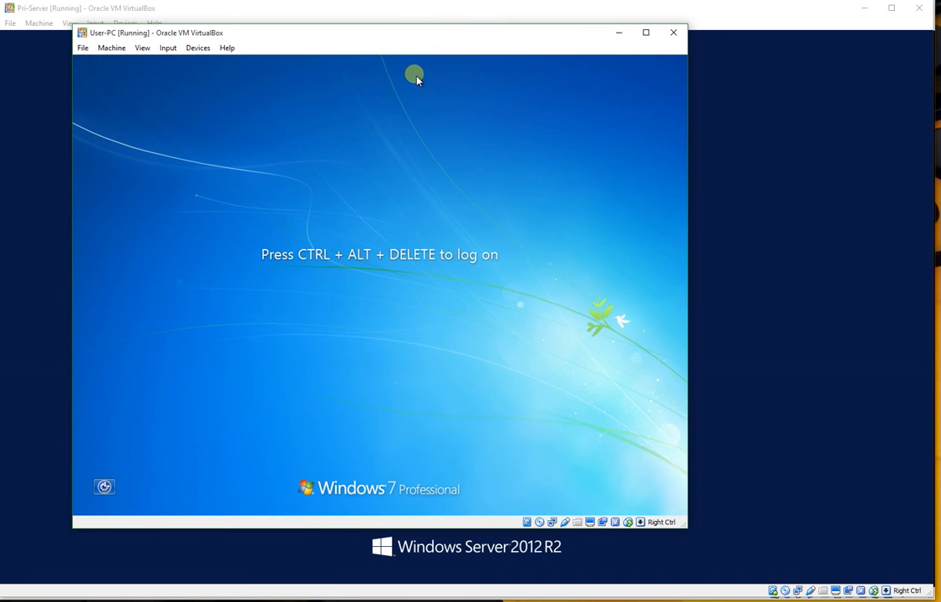
# - Send Ctrl+Alt+Del to User-PC and submit the domain user name and password
pyautogui.press('ctrl+alt+delete')
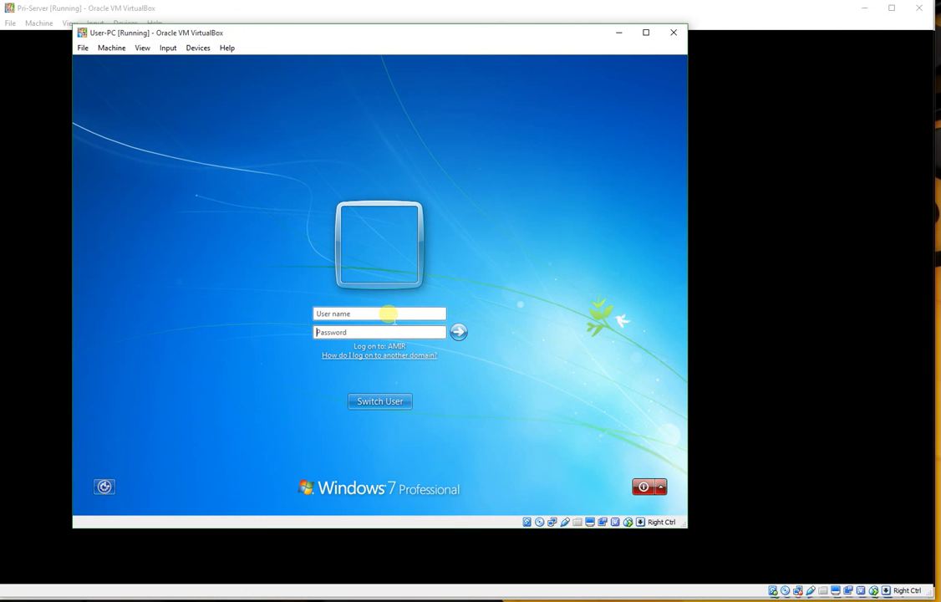
pyautogui.click(379, 313)
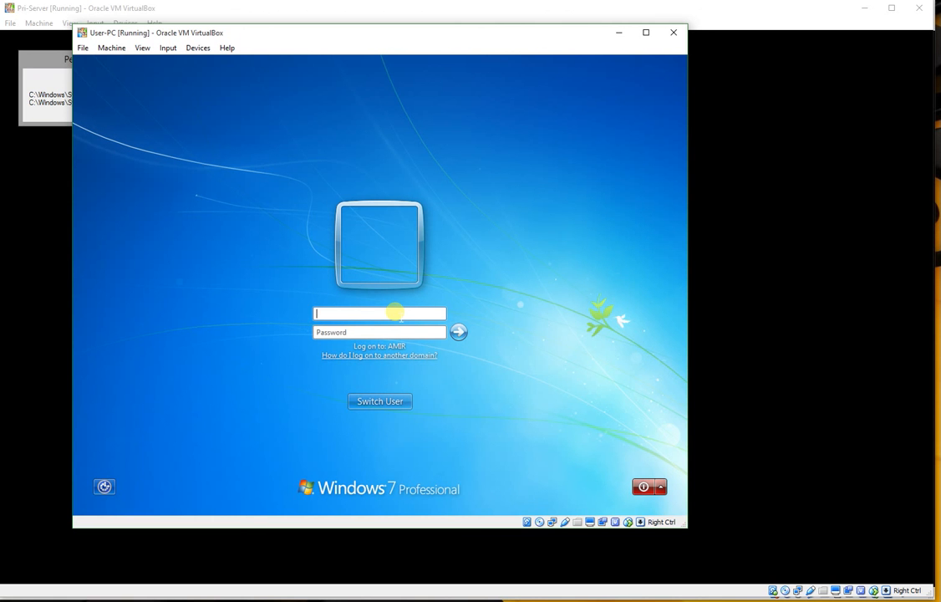
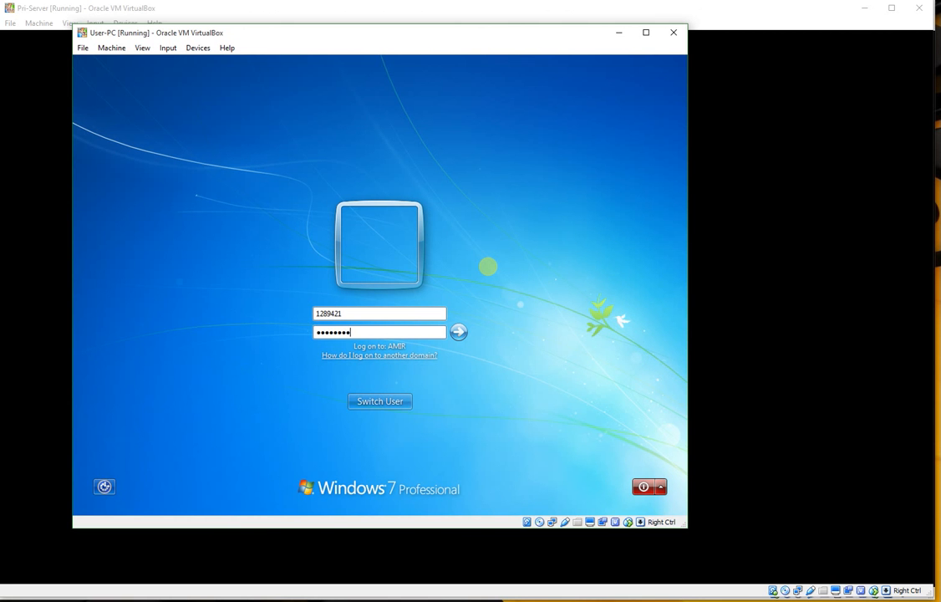
pyautogui.click(457, 332)
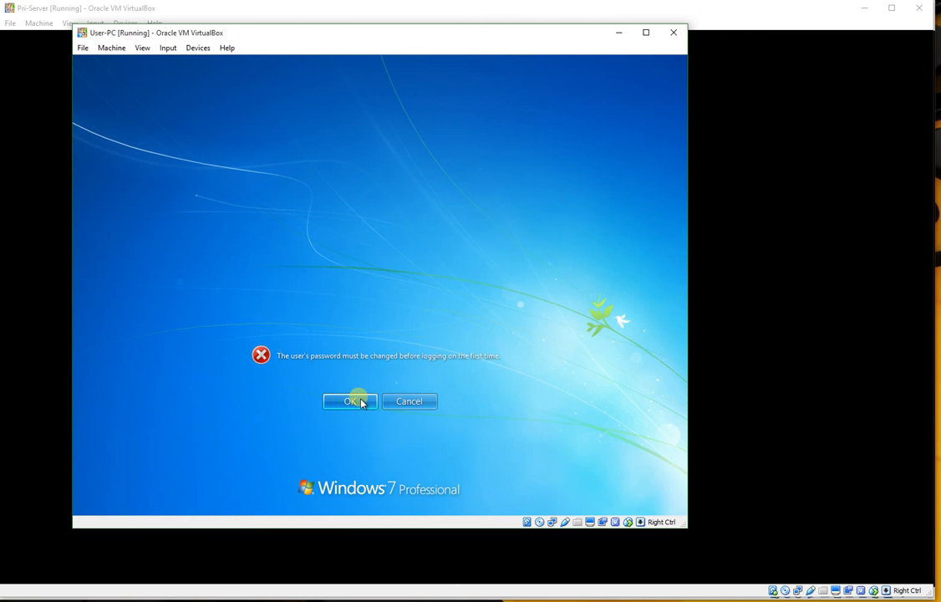
# - On User-PC, replace the old password with a new one and confirm
pyautogui.click(351, 401)
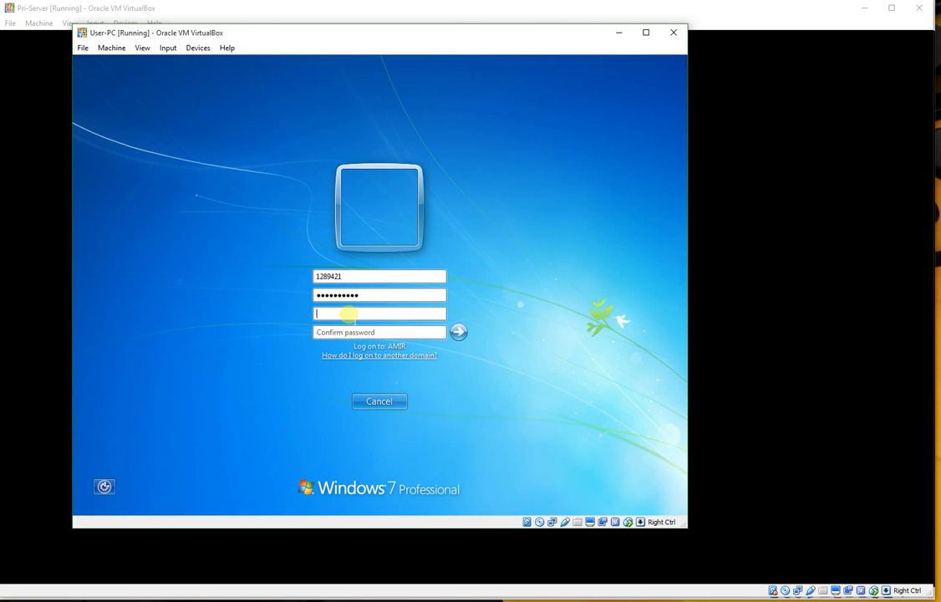
pyautogui.write('•••••')
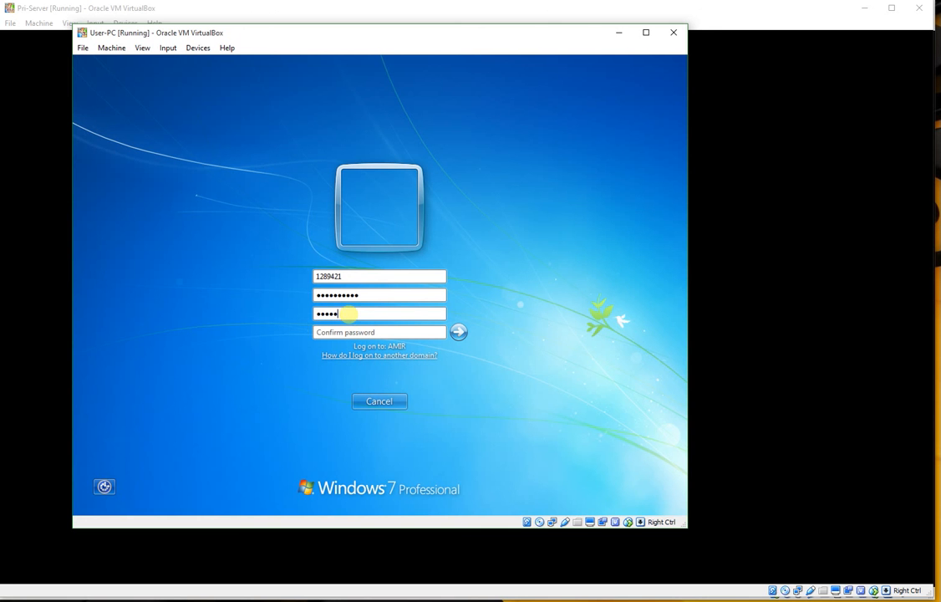
pyautogui.write('••••••')
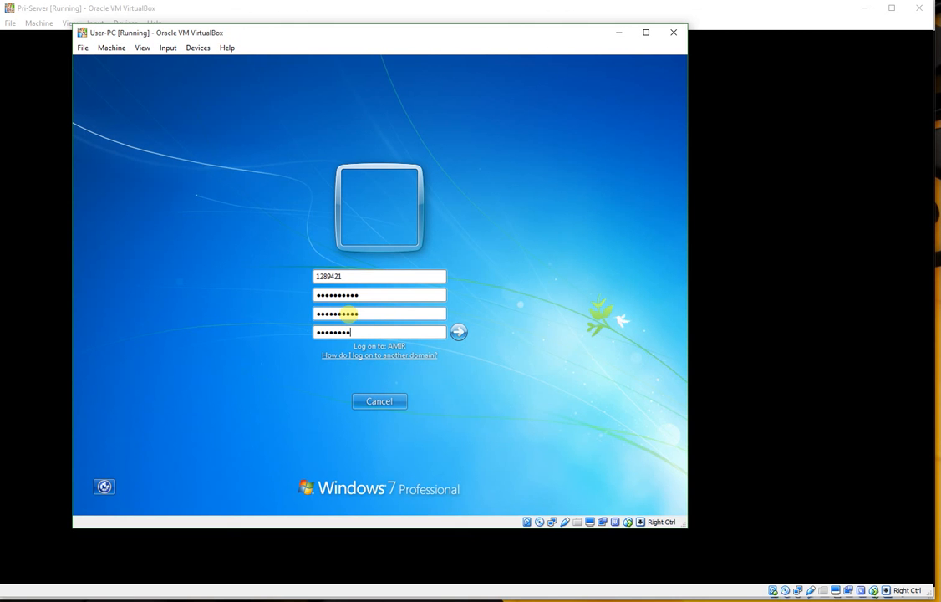
pyautogui.click(457, 332)
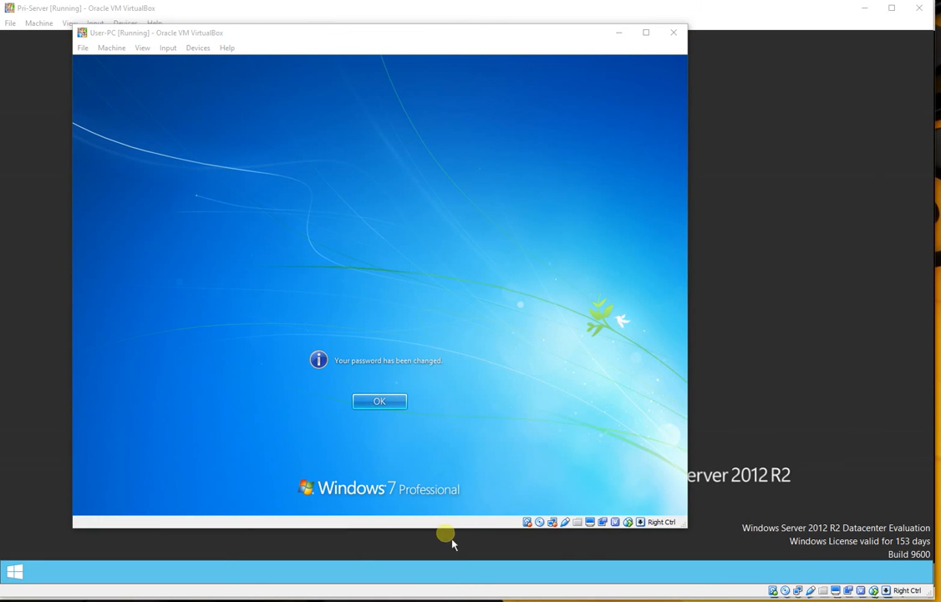
pyautogui.click(379, 401)
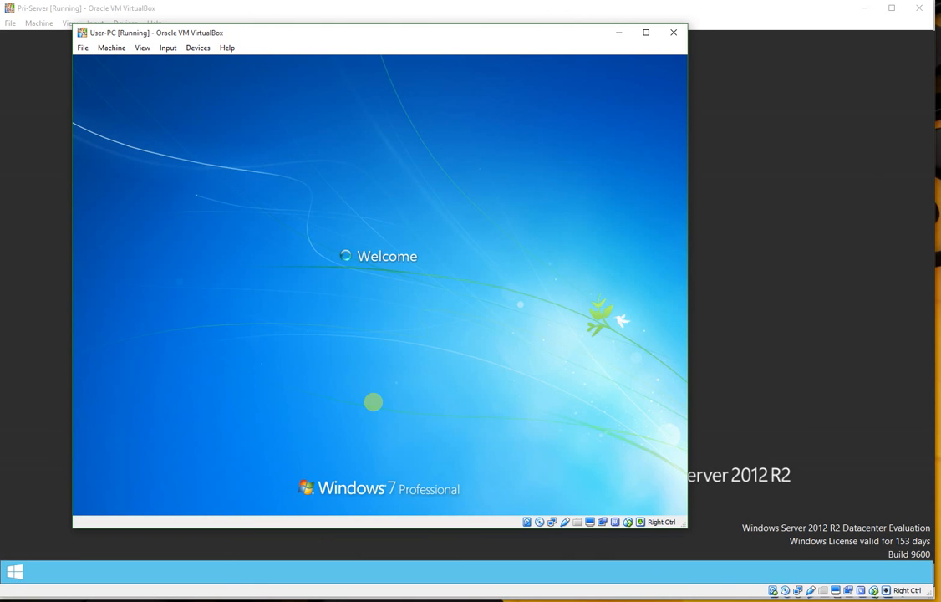